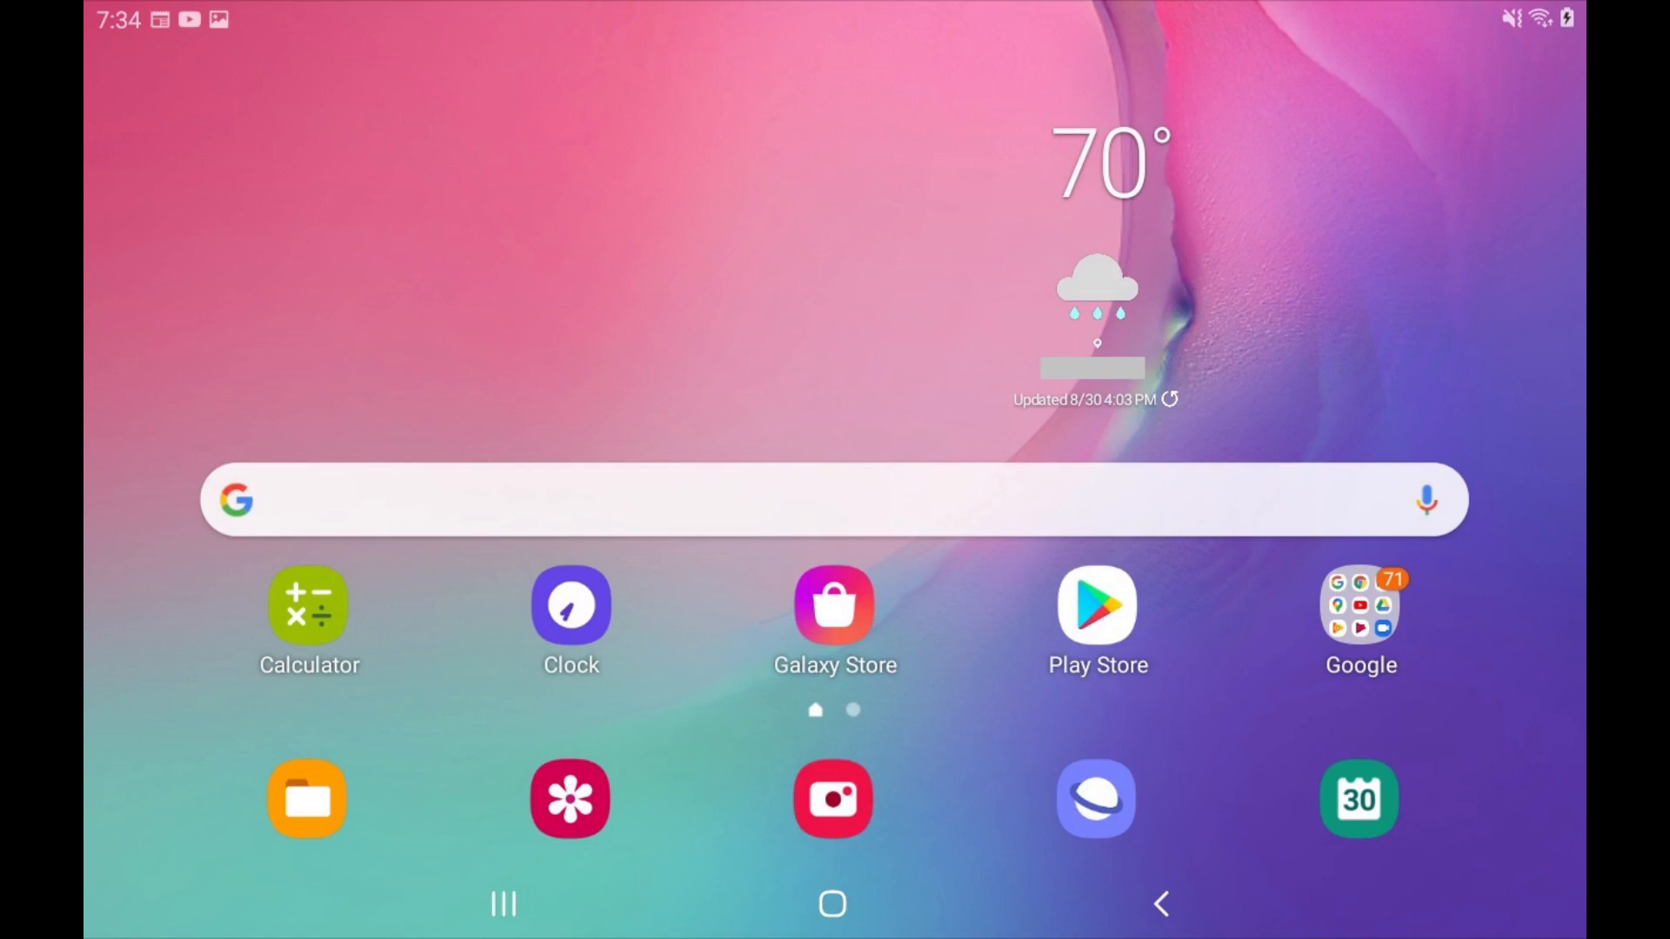
# Show the recent apps and open the Play Store card's options menu.
pyautogui.click(502, 903)
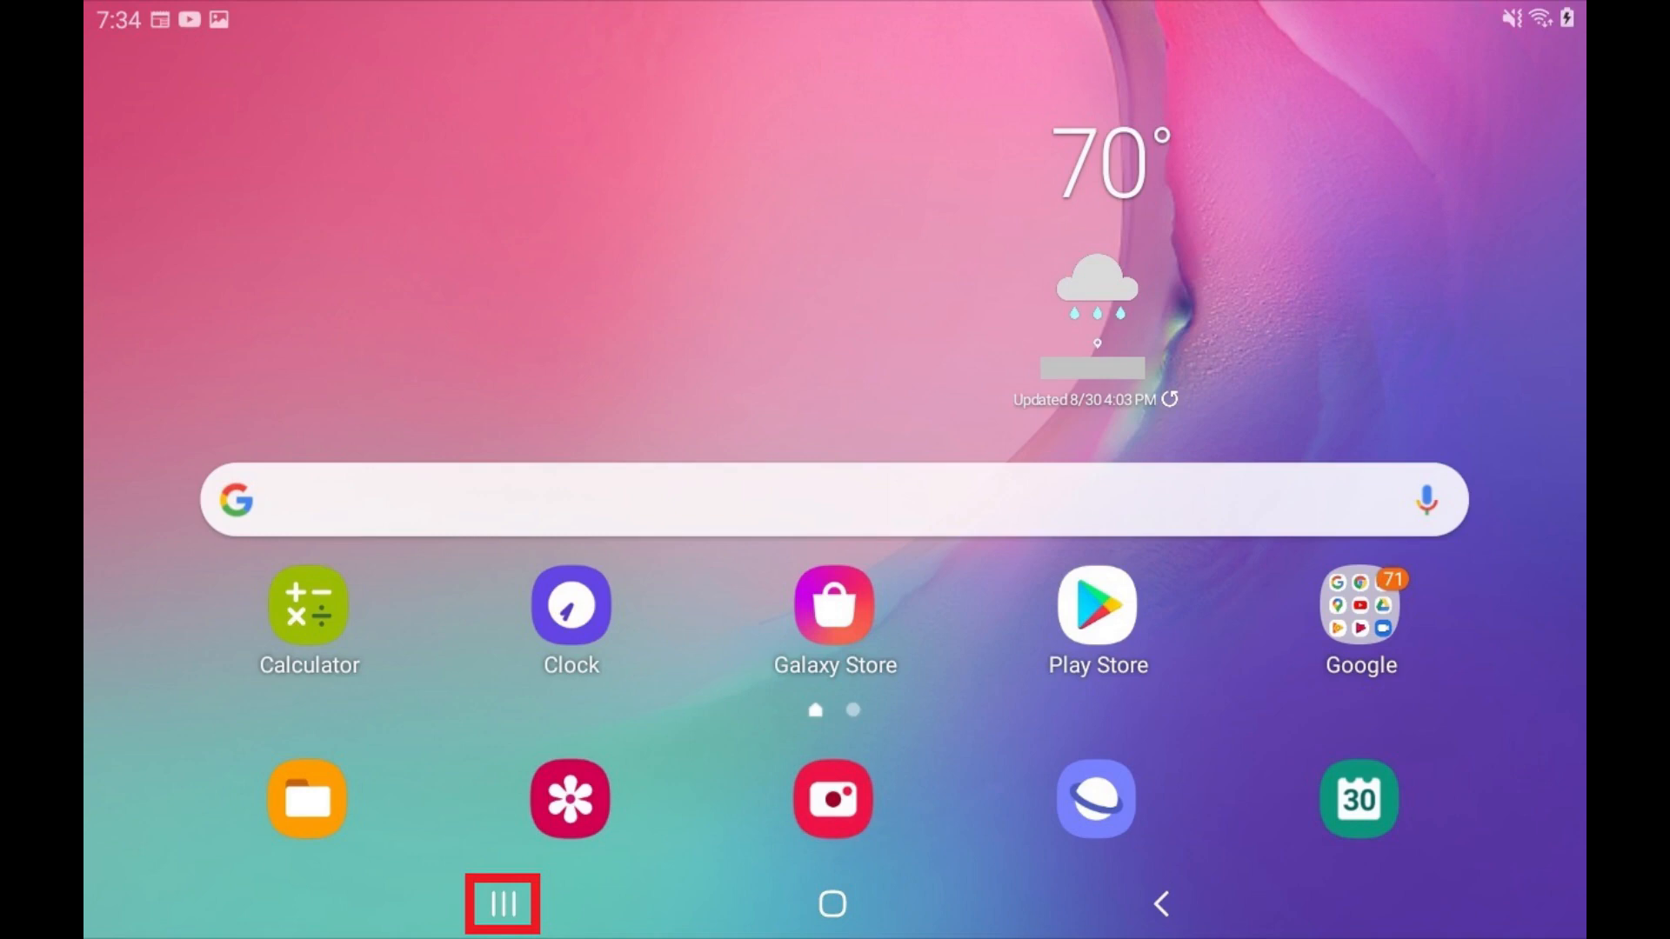
pyautogui.click(501, 904)
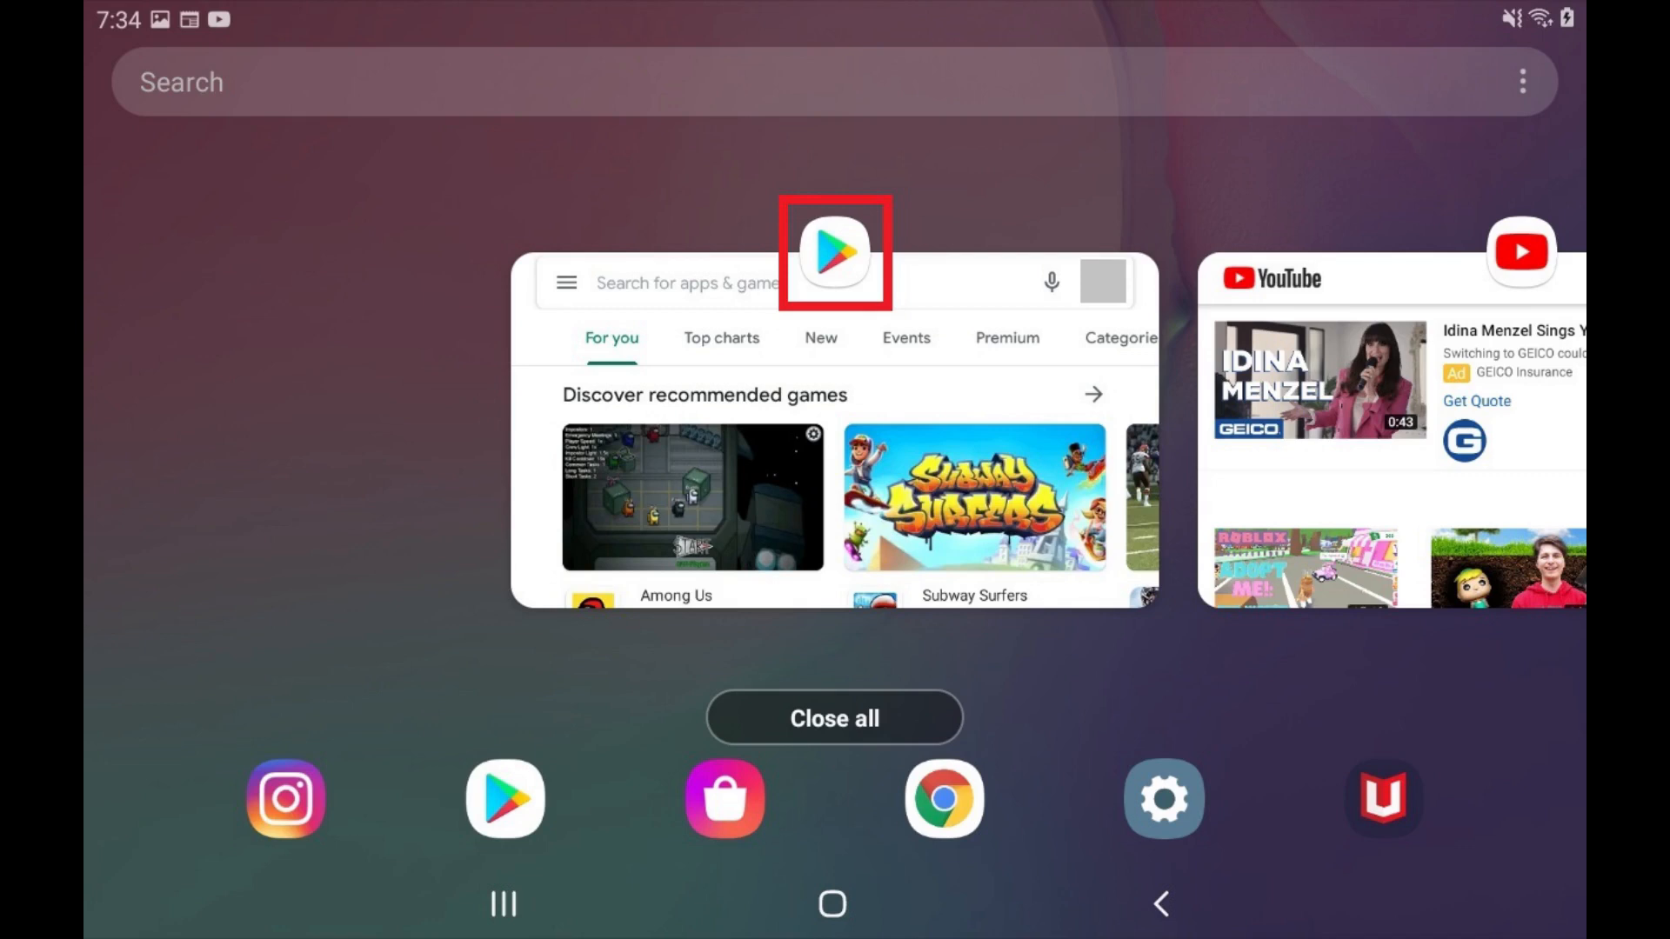
pyautogui.click(835, 253)
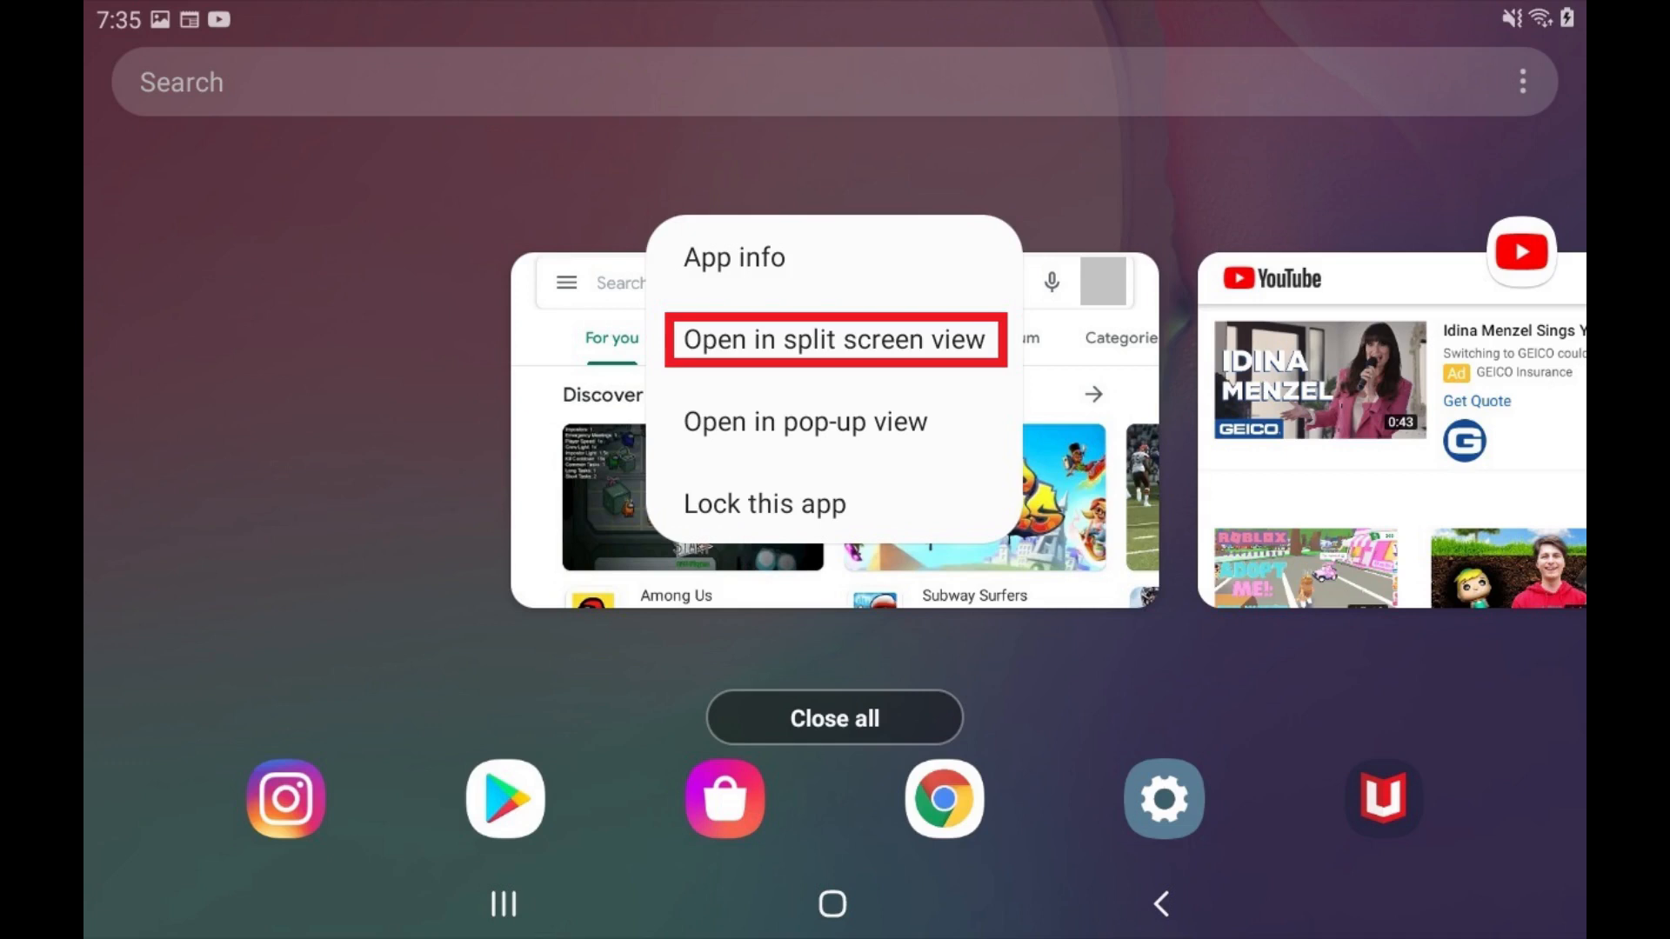
# Choose 'Open in split screen view' for Play Store.
pyautogui.click(835, 339)
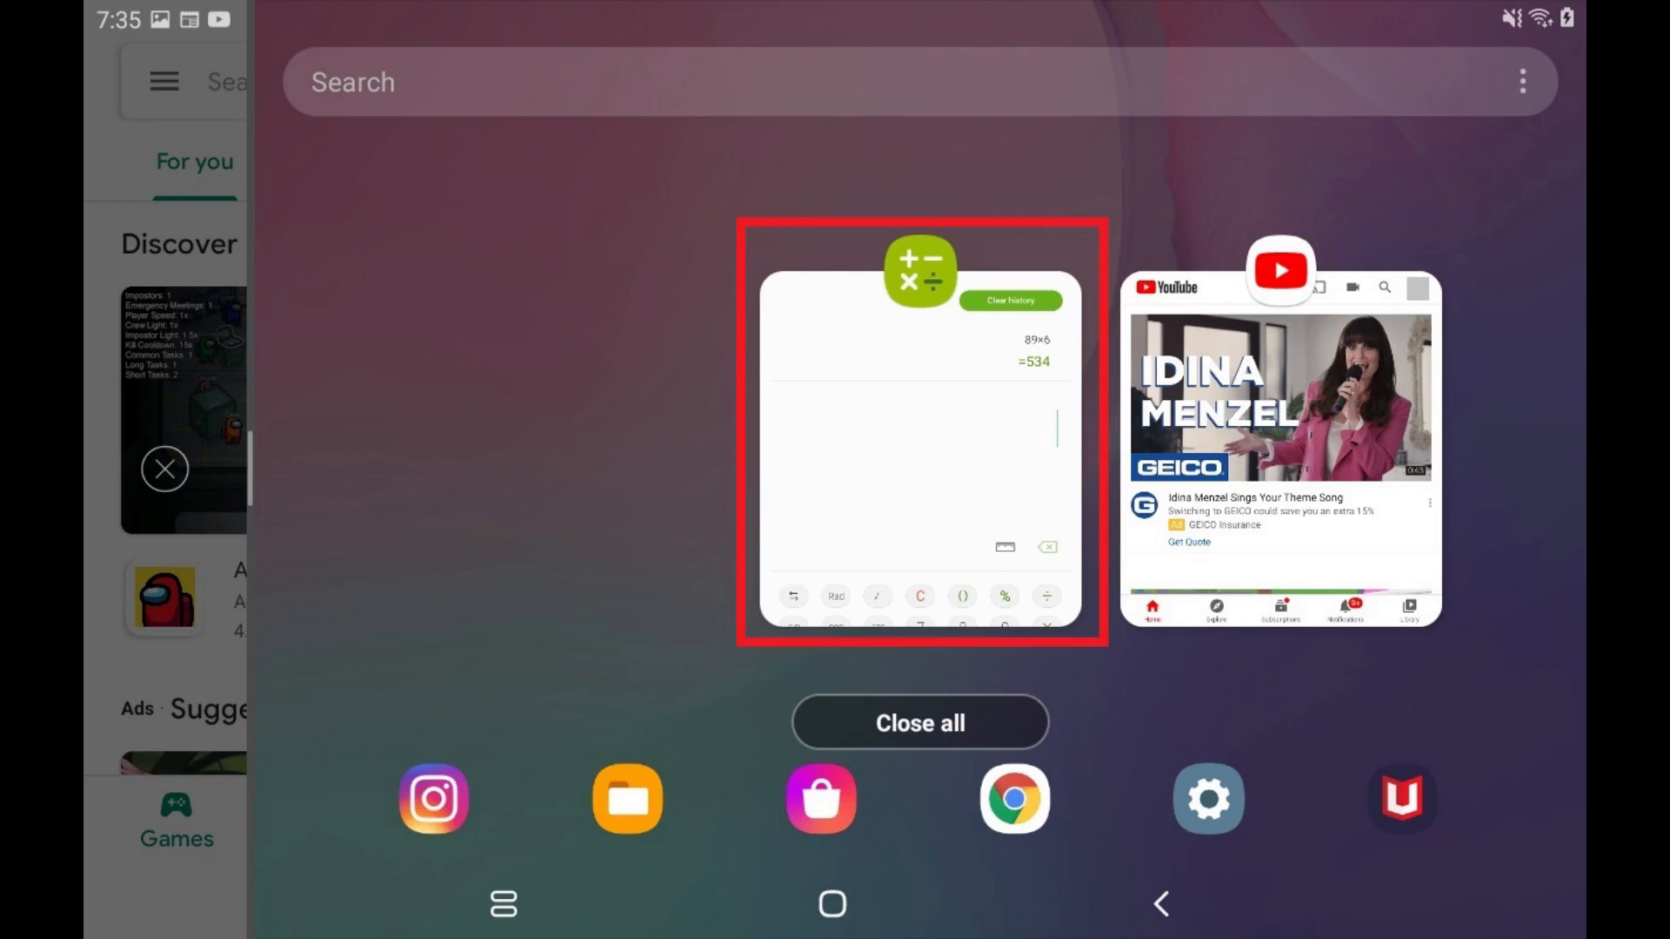
# Put Calculator in the second pane, then reopen recent apps in that half.
pyautogui.click(921, 428)
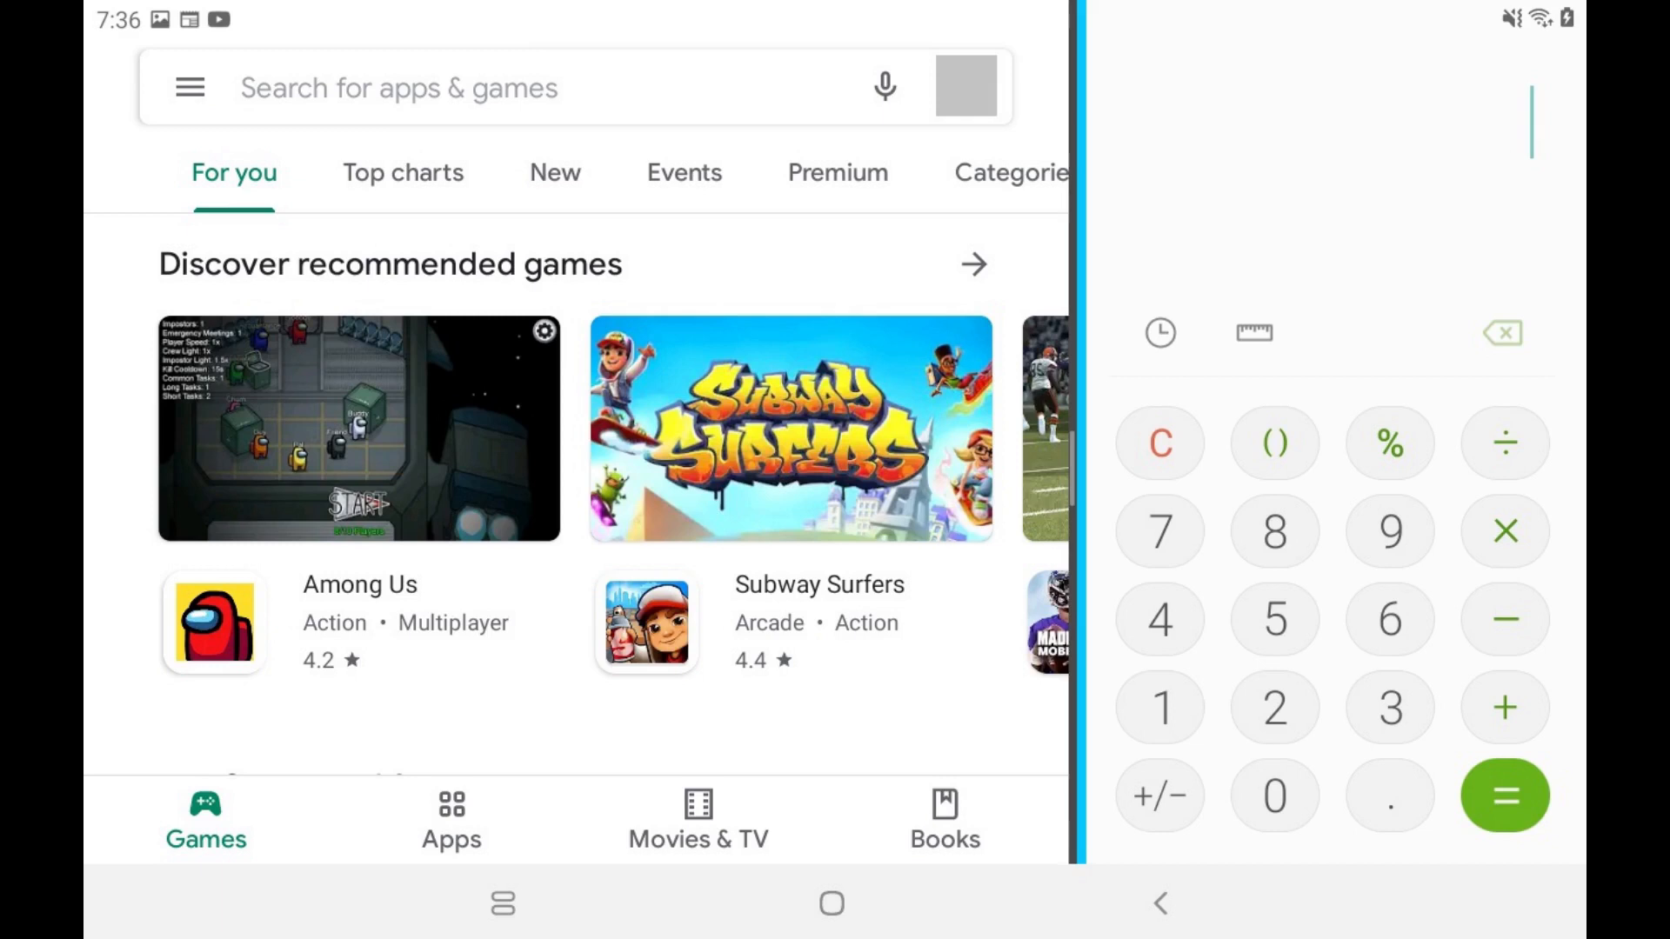
pyautogui.click(502, 904)
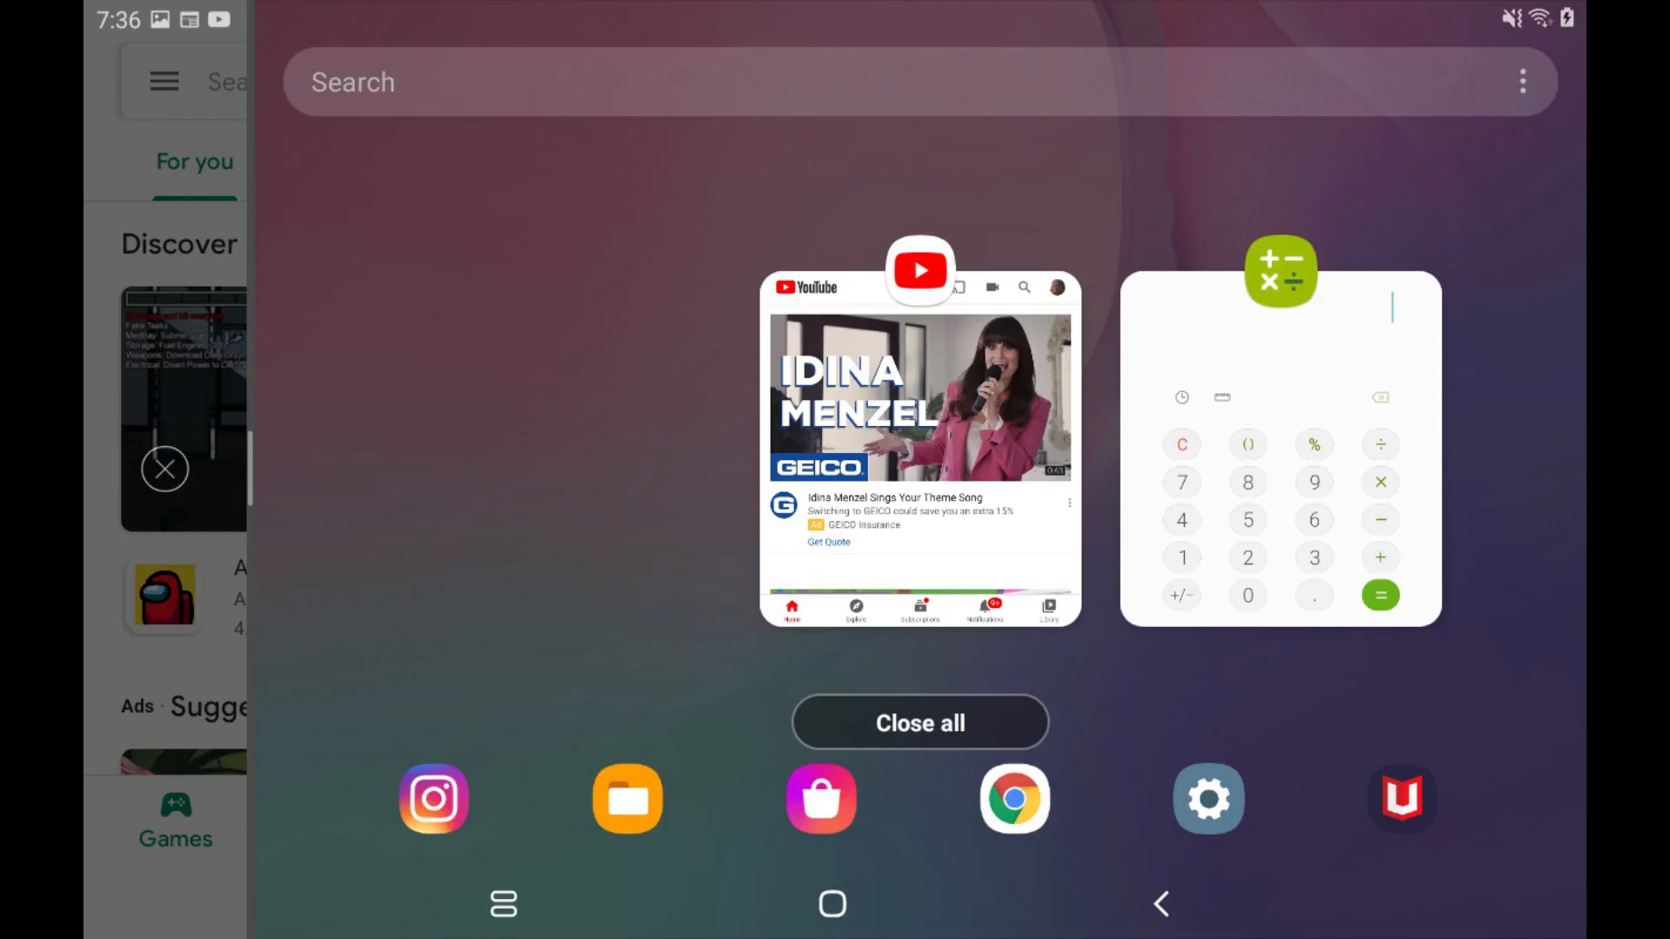